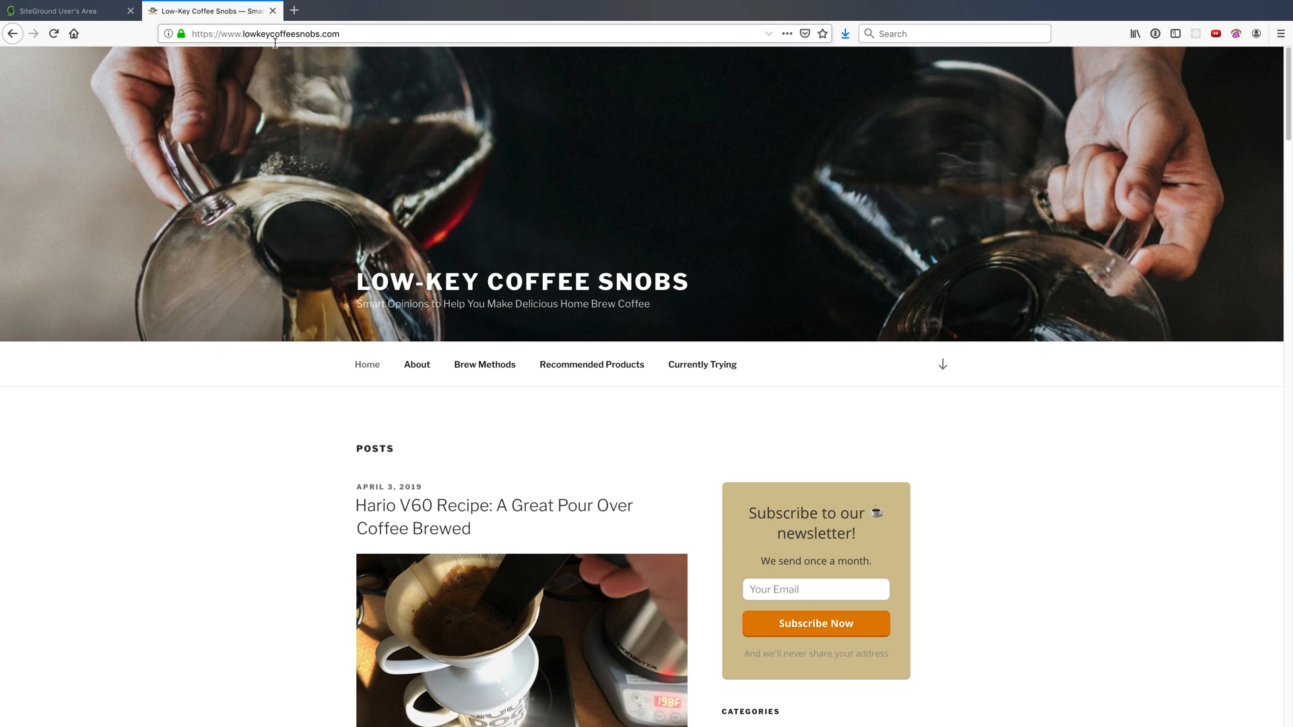
mouse_move(102, 23)
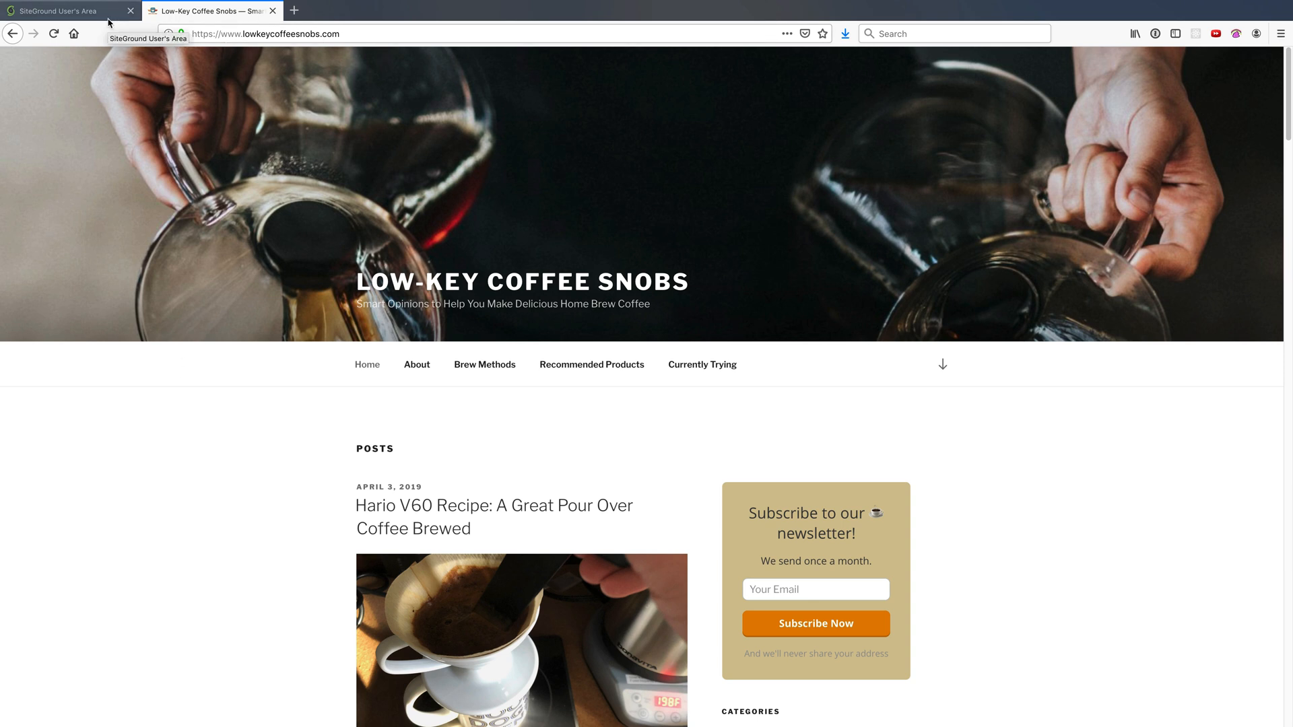
Go from SiteGround's My Accounts page into cPanel and scroll to the Databases section.
click(61, 12)
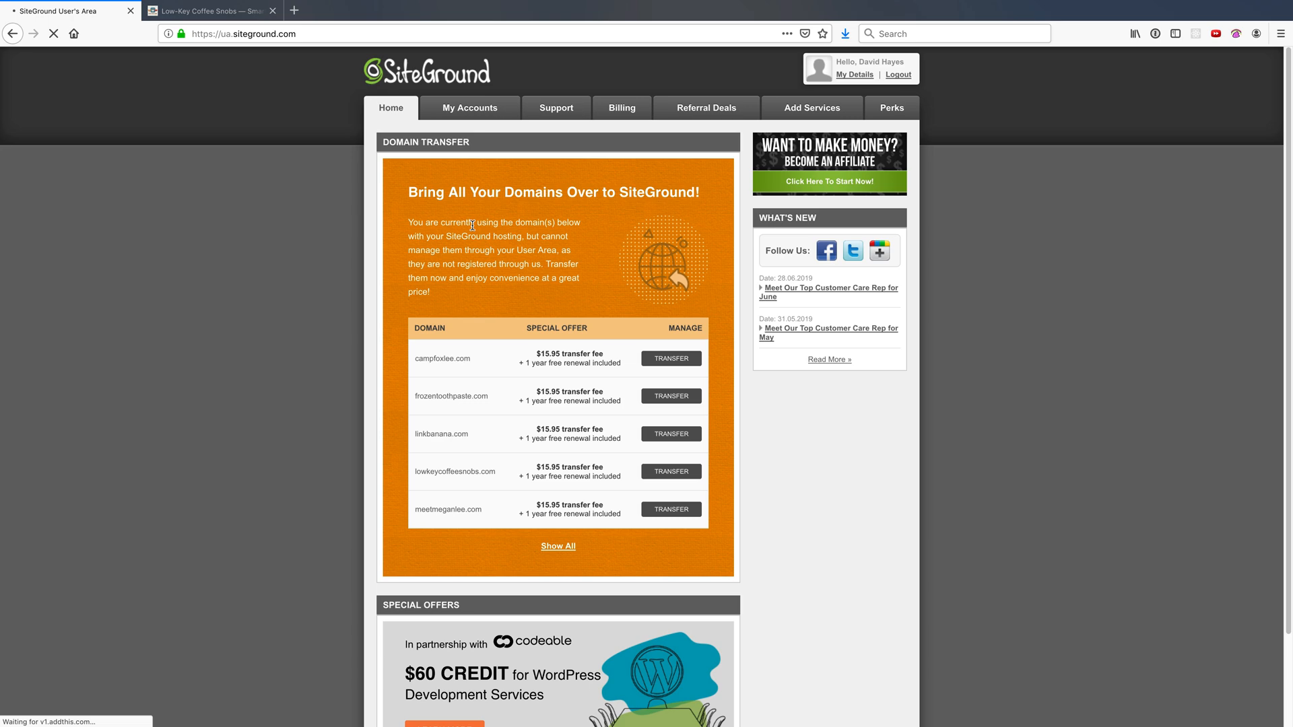
click(469, 107)
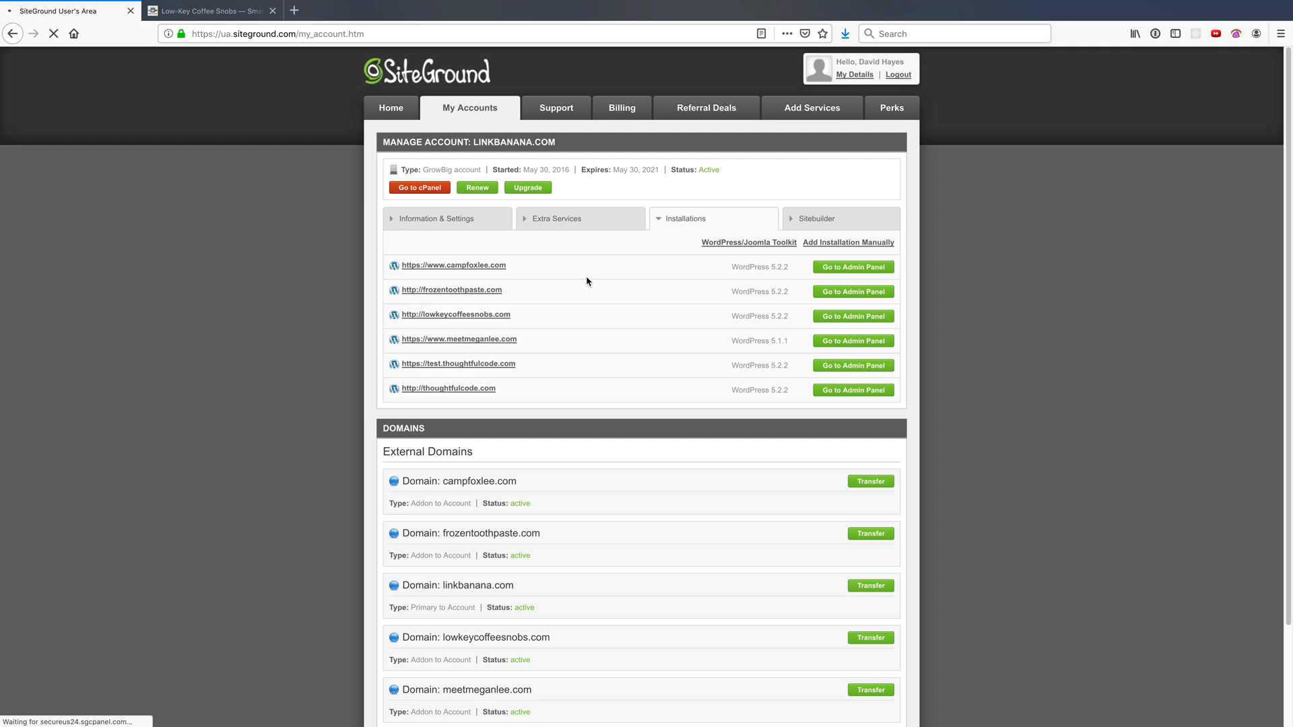
click(419, 187)
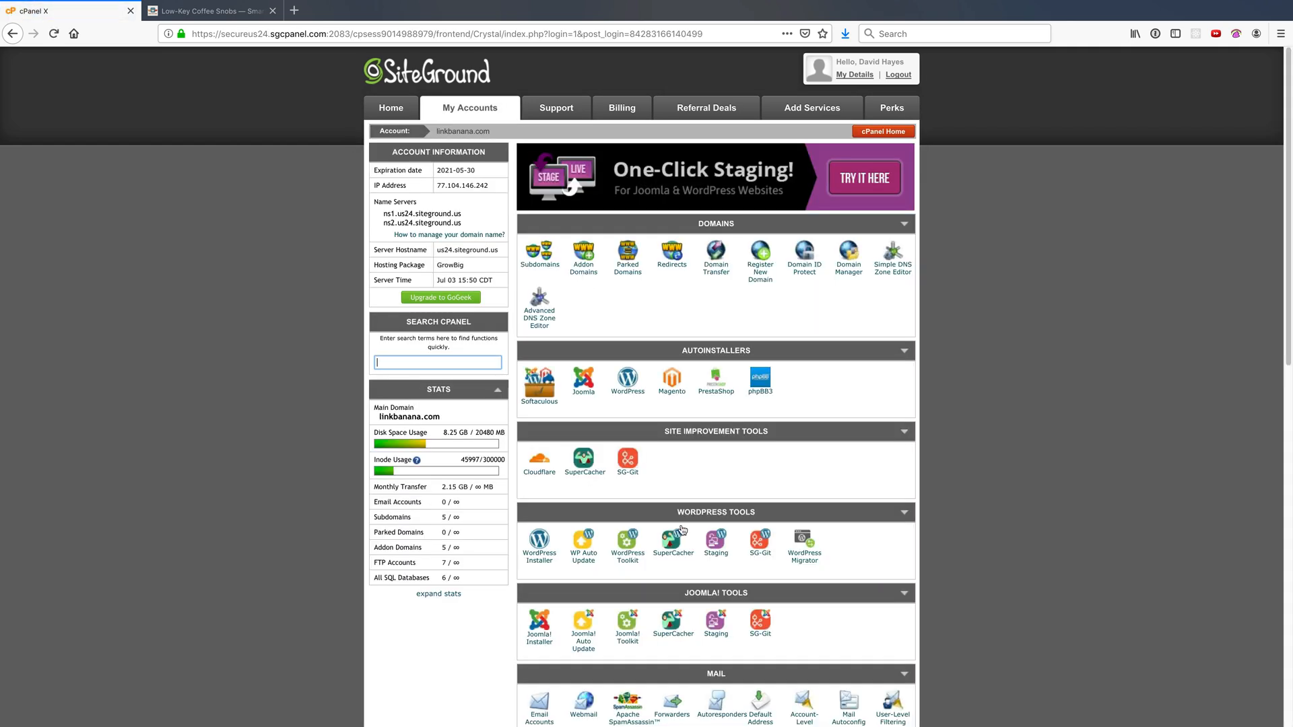
scroll(down, 3)
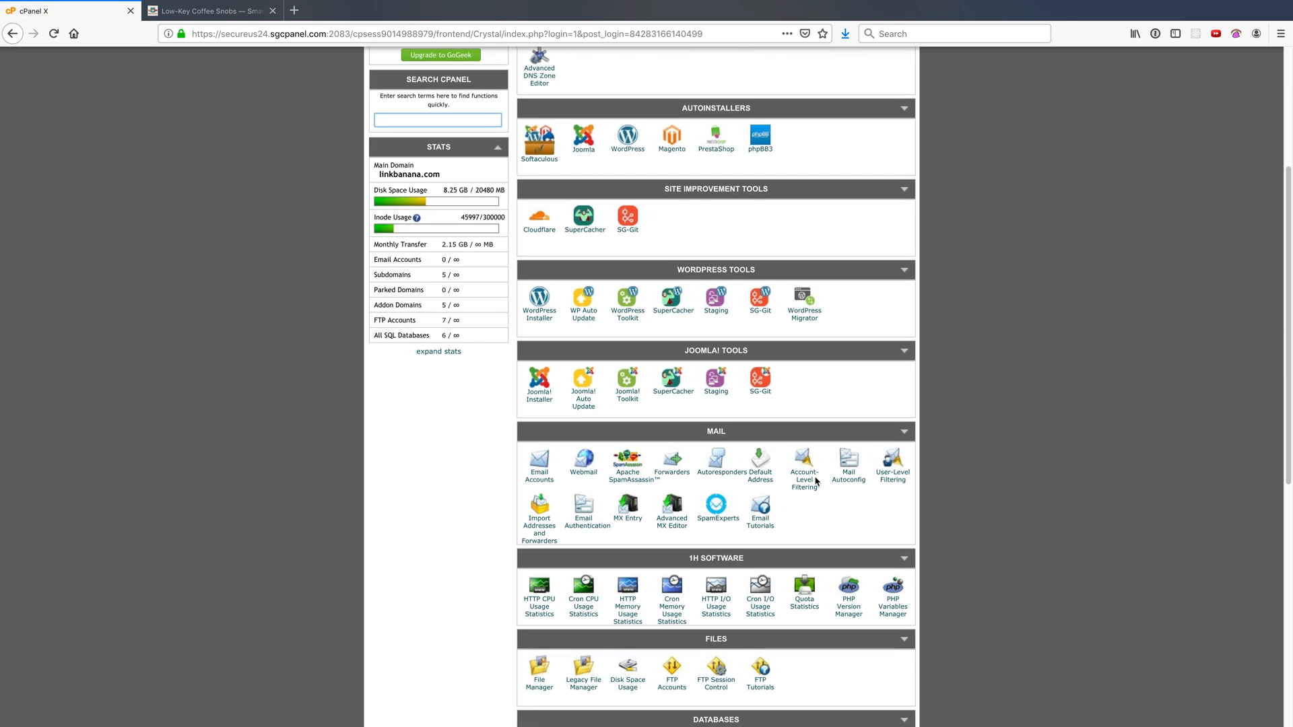
scroll(down, 3)
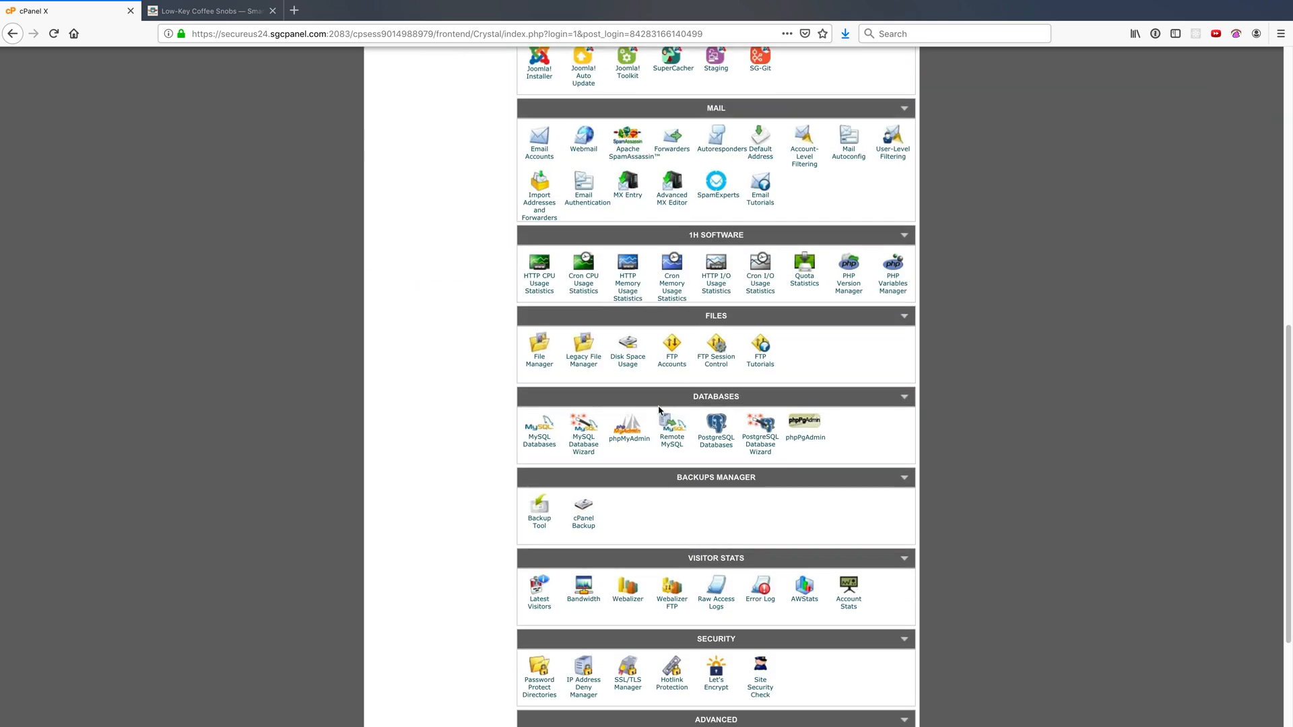
Launch phpMyAdmin and open david's row in lkcs_users for editing.
click(627, 422)
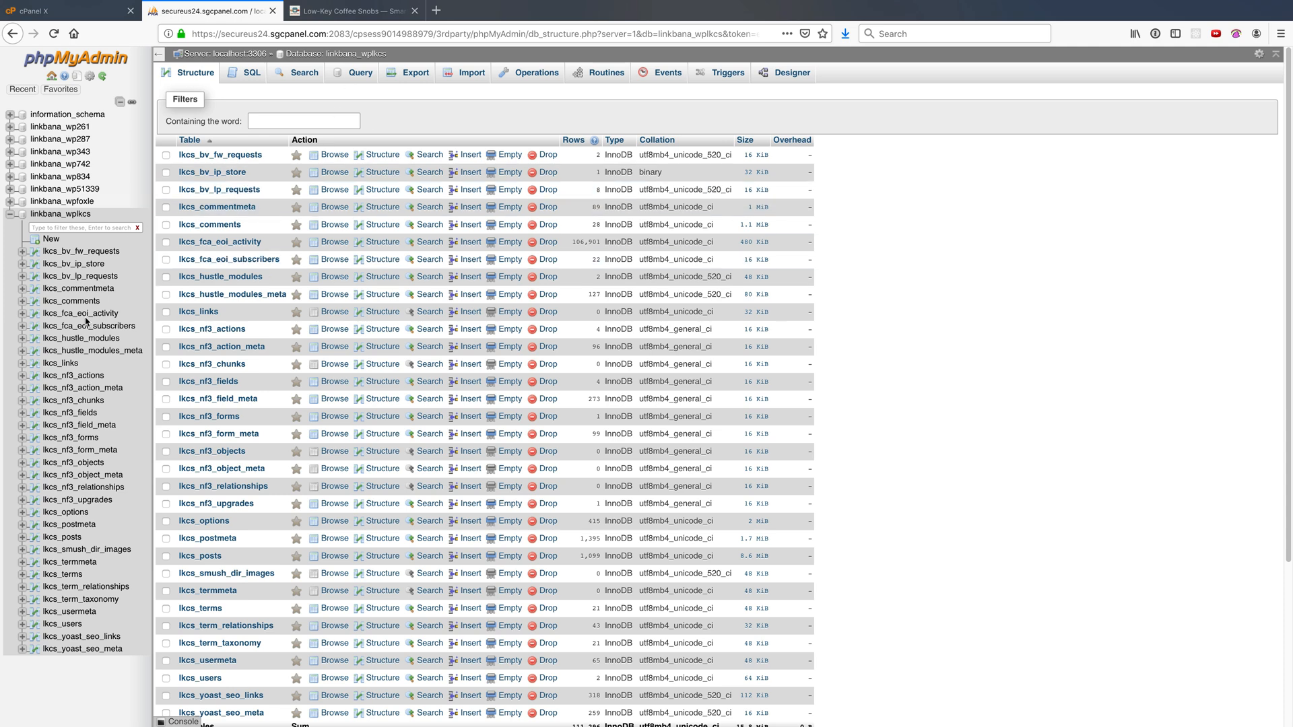
mouse_move(435, 155)
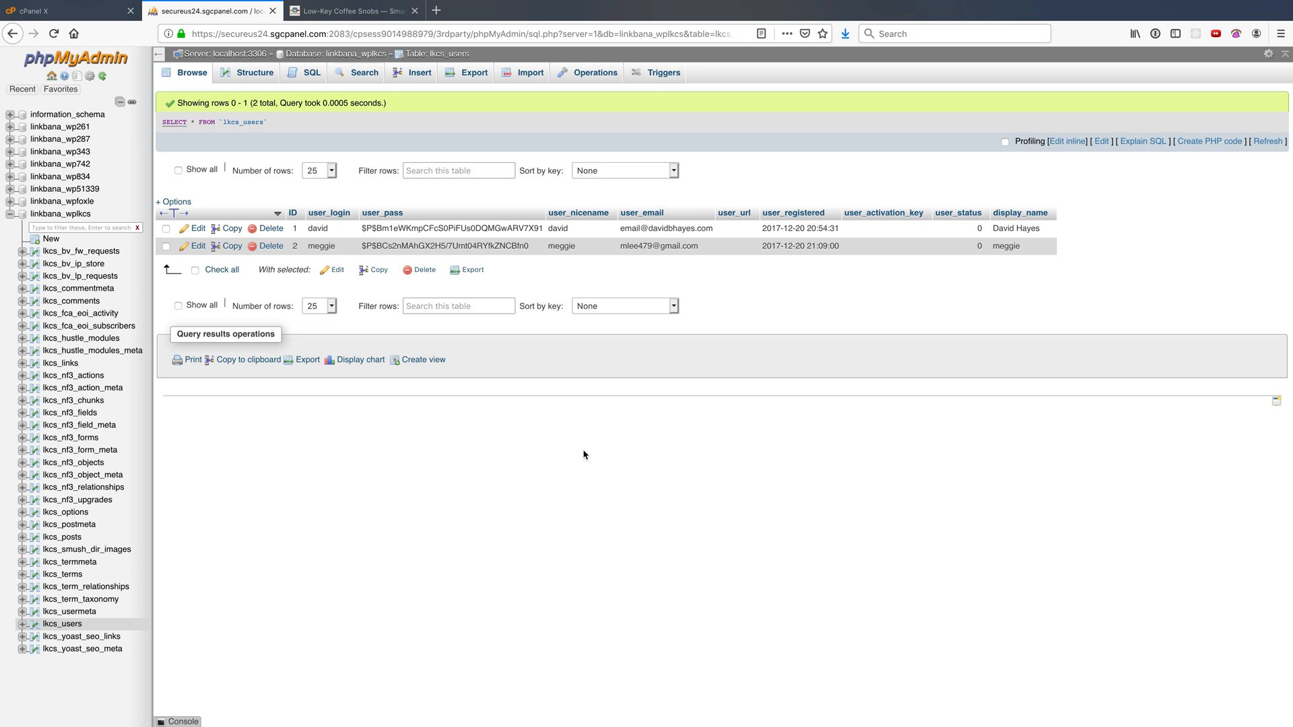
mouse_move(356, 226)
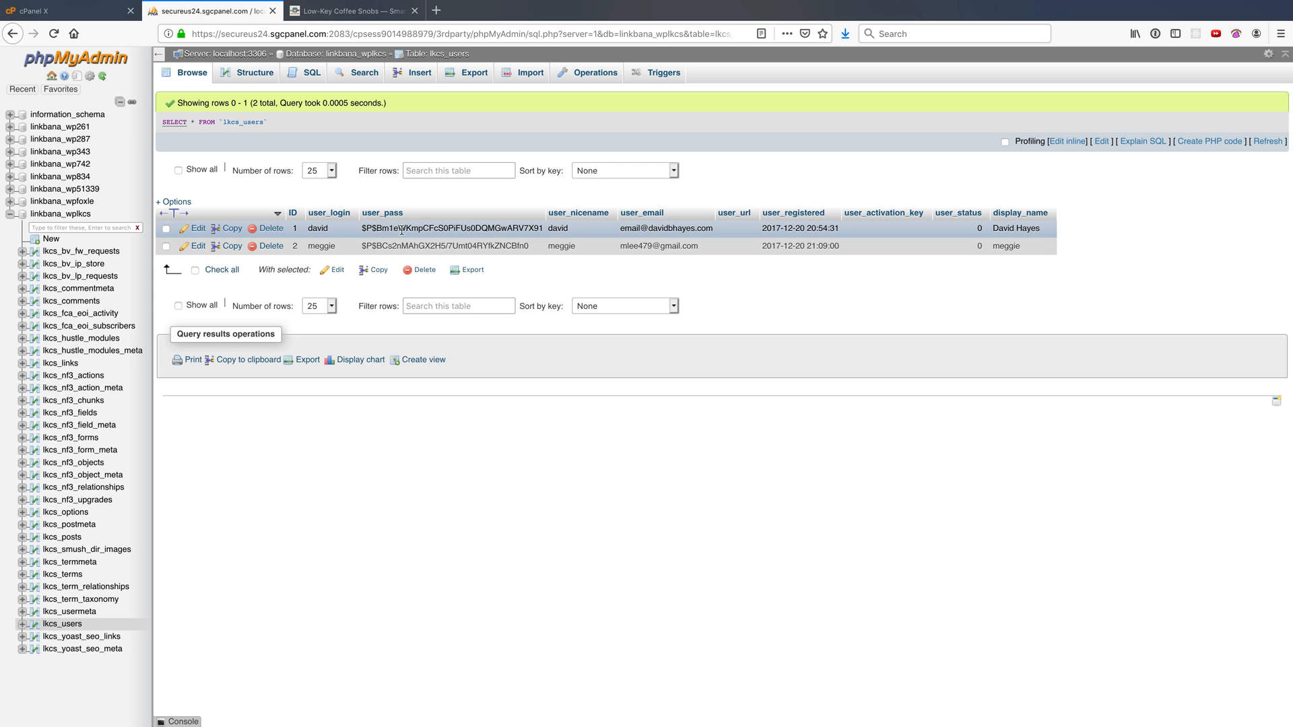
mouse_move(420, 228)
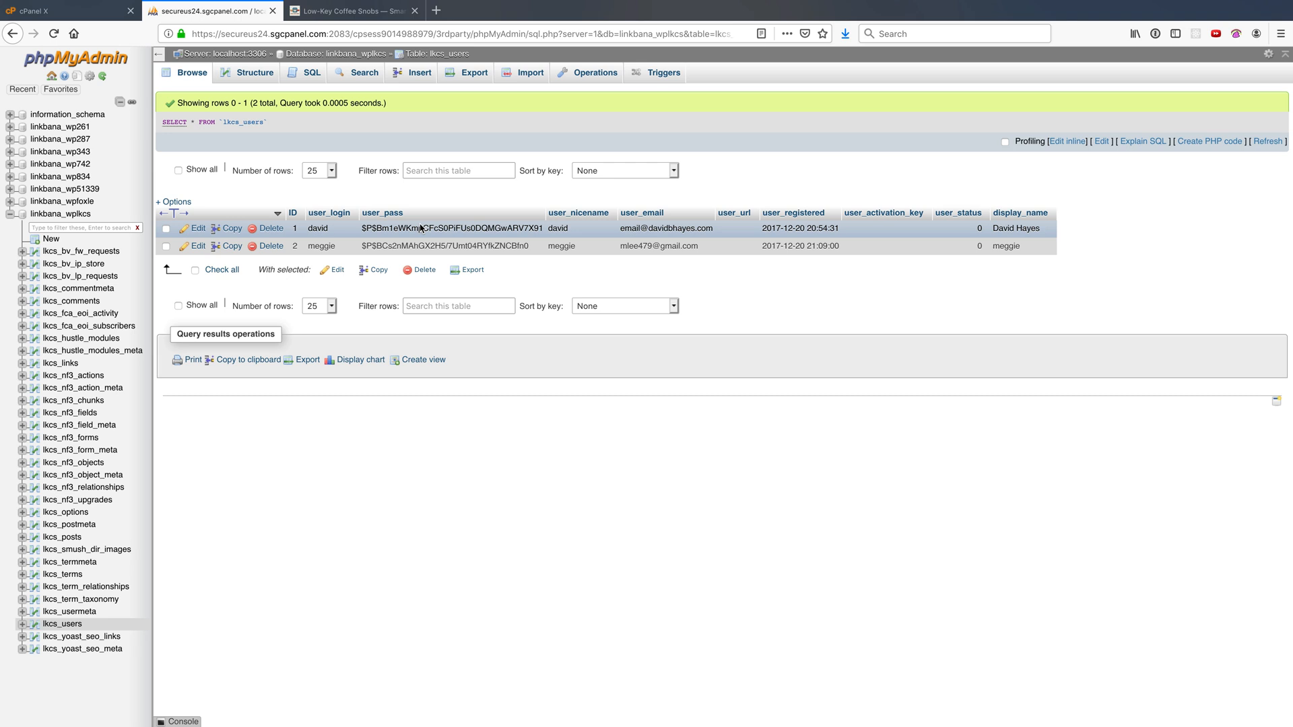
click(197, 228)
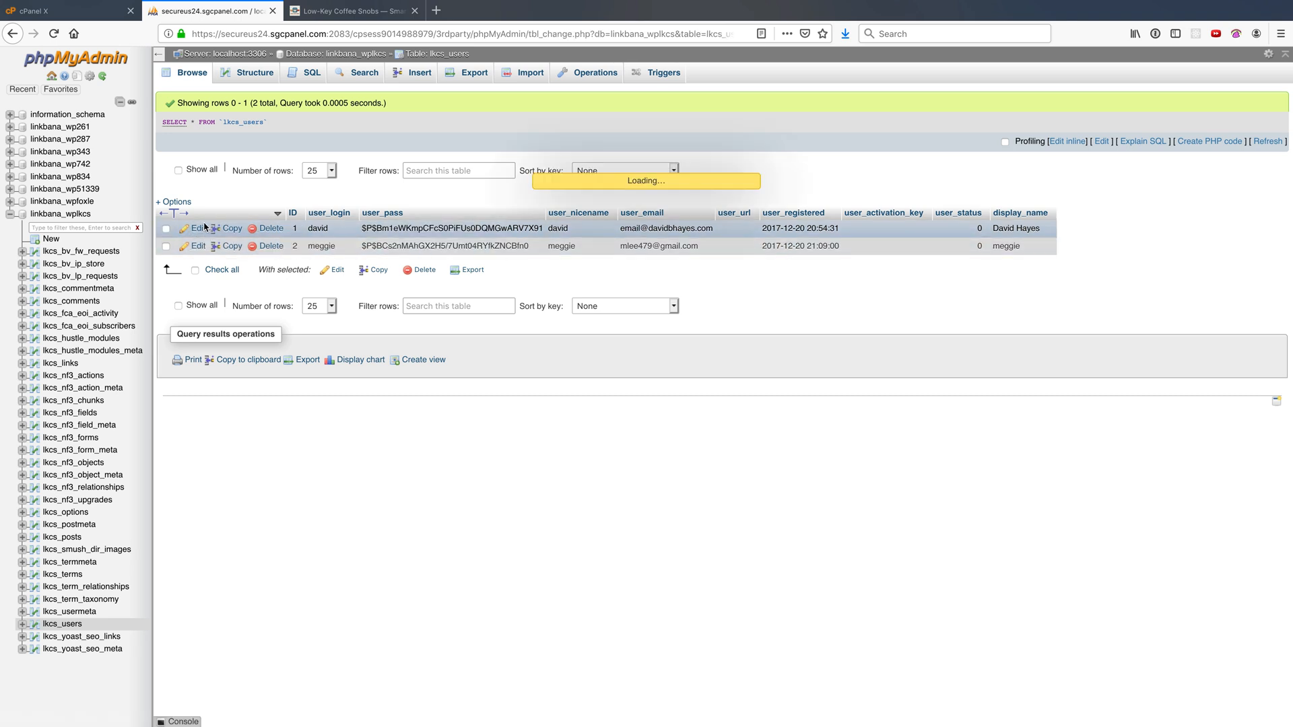
click(194, 228)
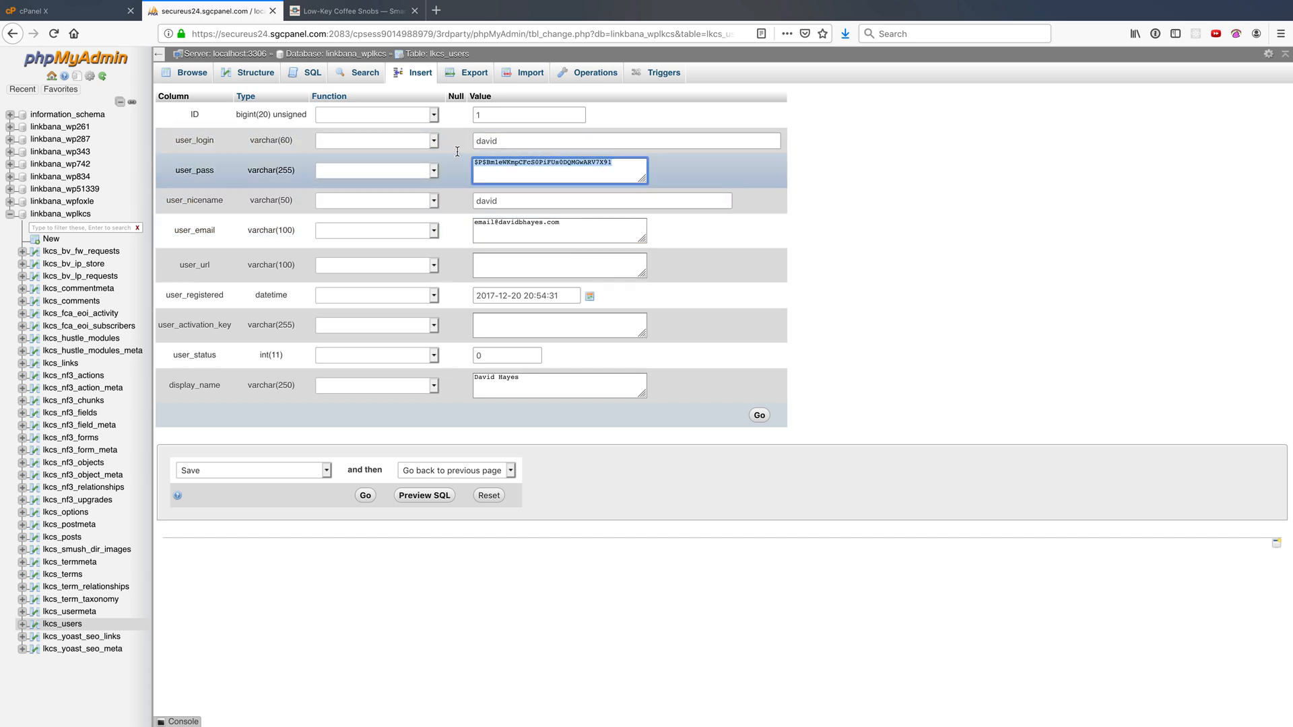
text(password)
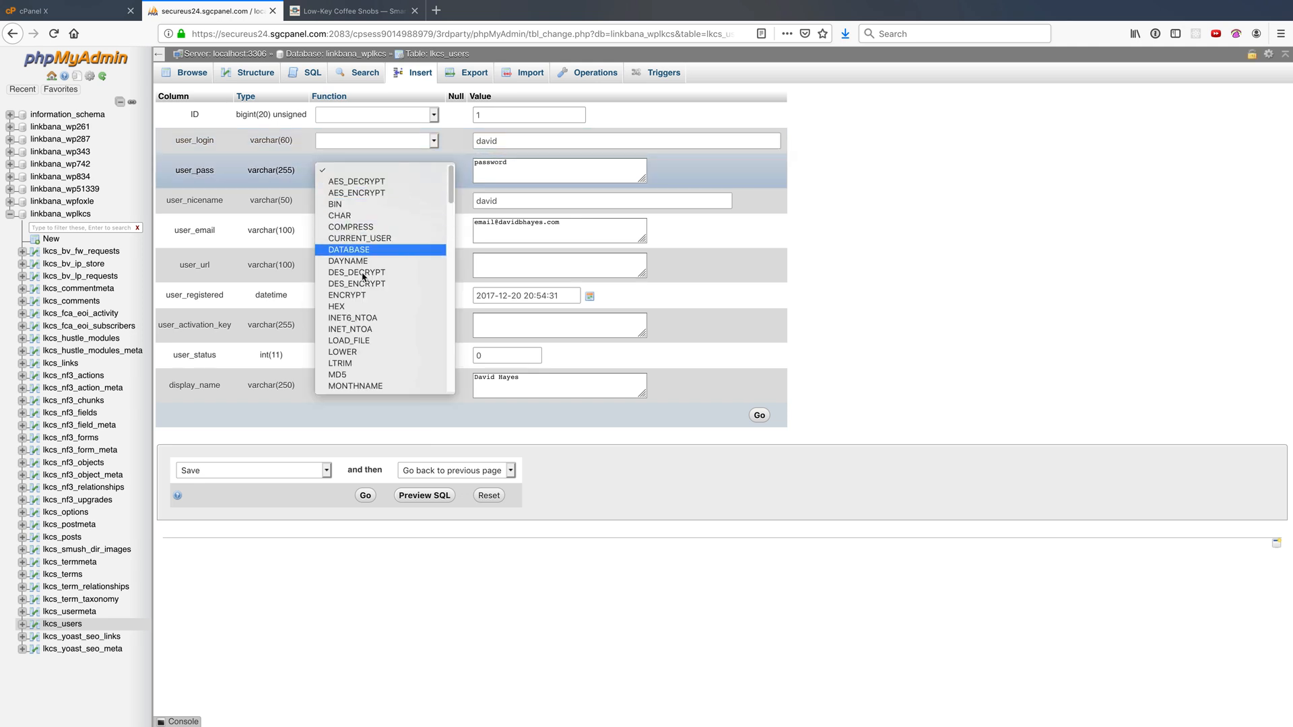
click(338, 375)
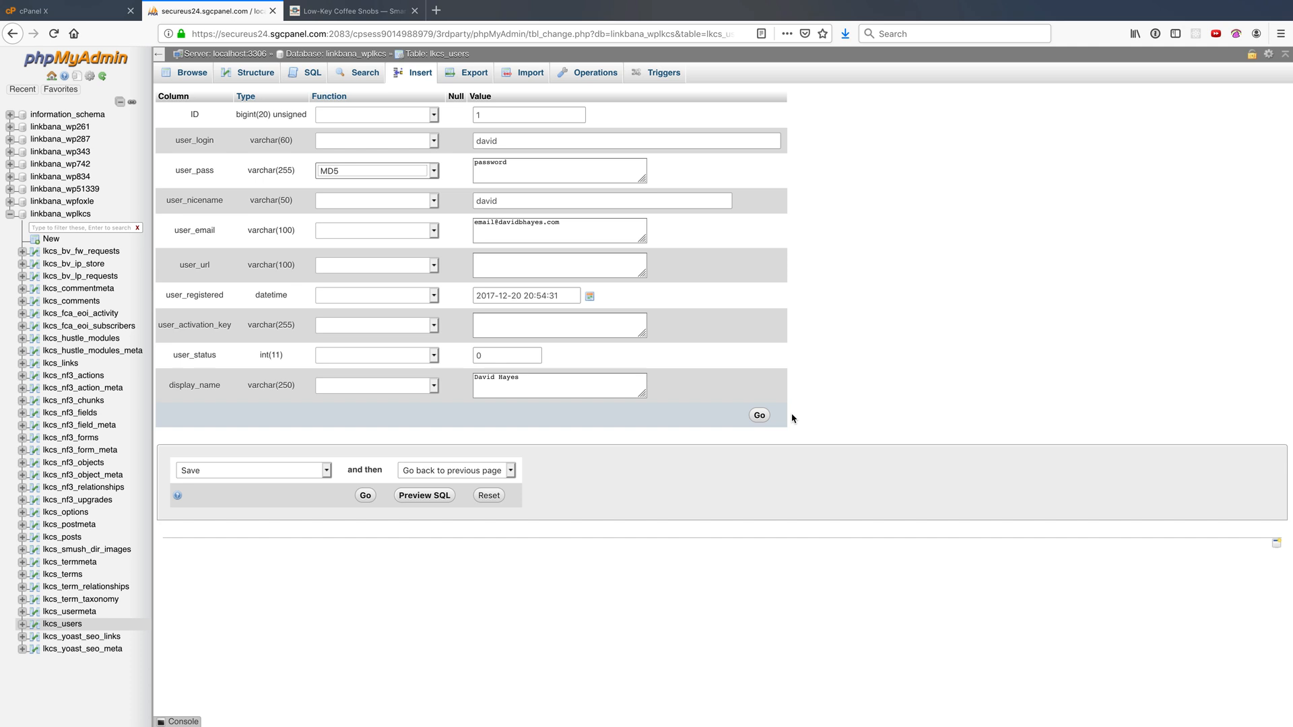
click(759, 415)
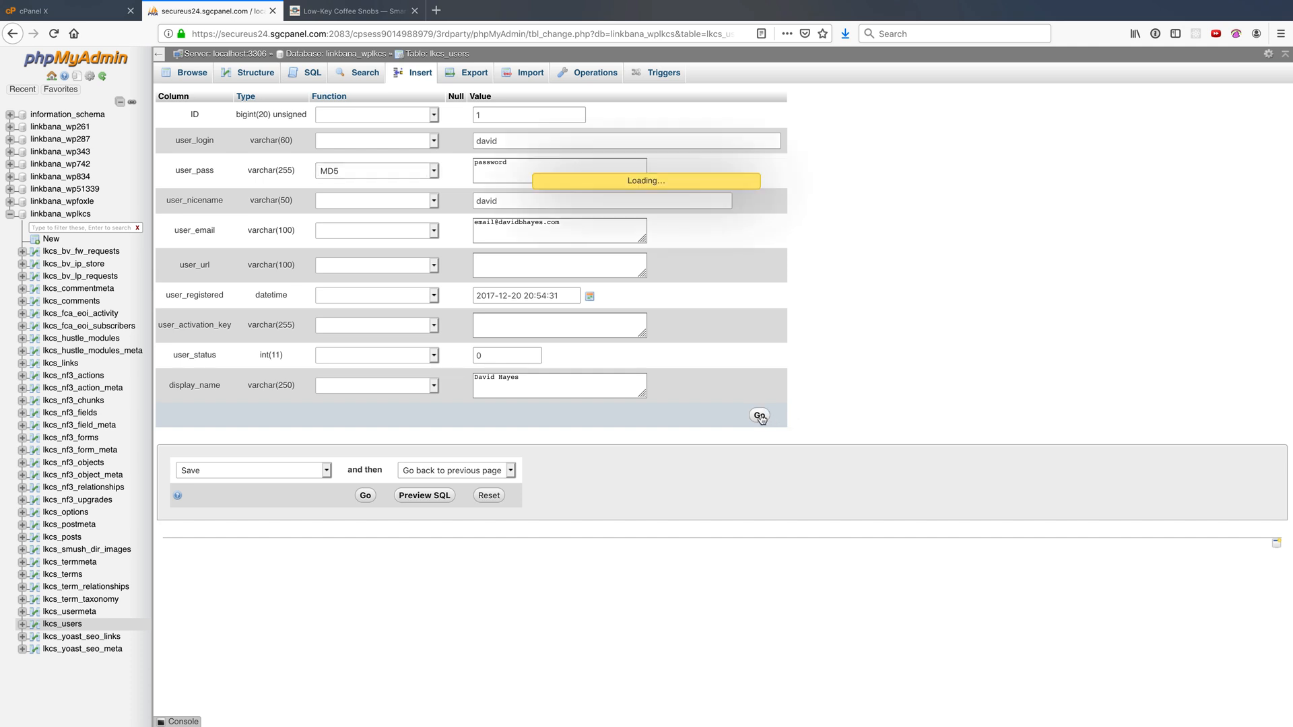
click(760, 415)
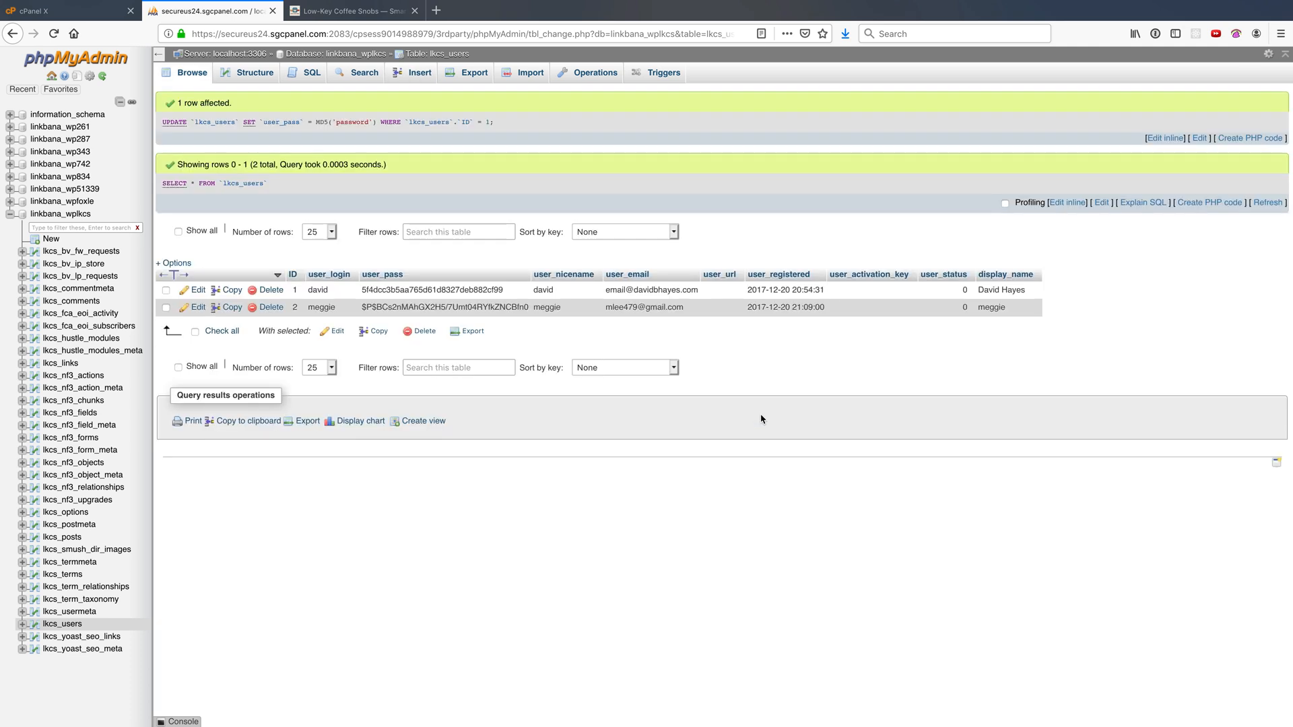
mouse_move(363, 331)
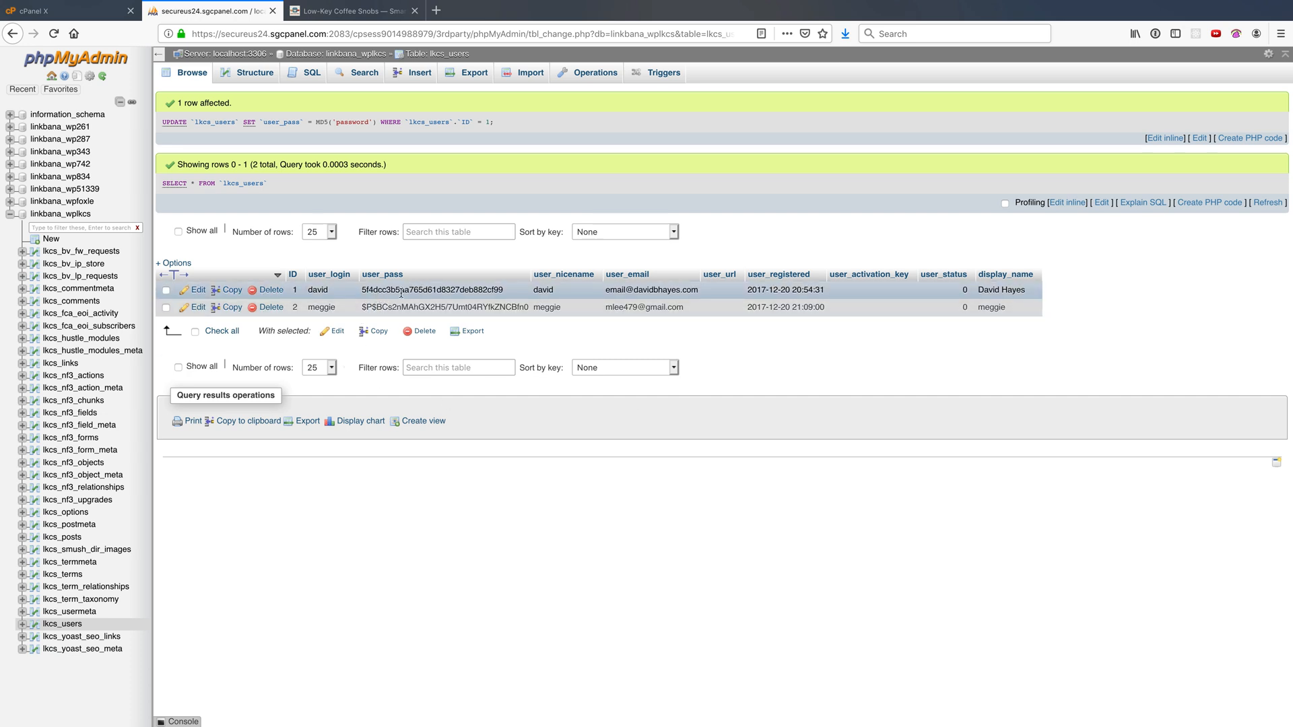
click(308, 6)
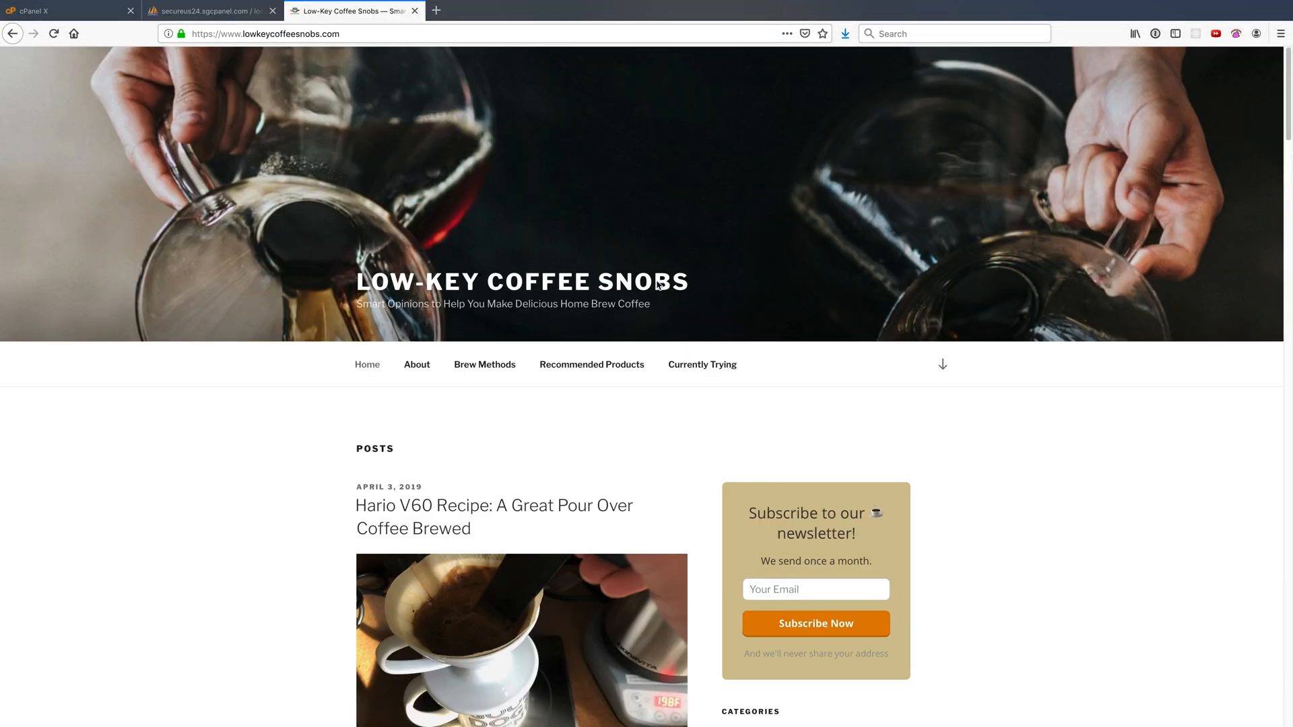
Log in at wp-login.php as david, declining the 1Password save prompt.
click(378, 34)
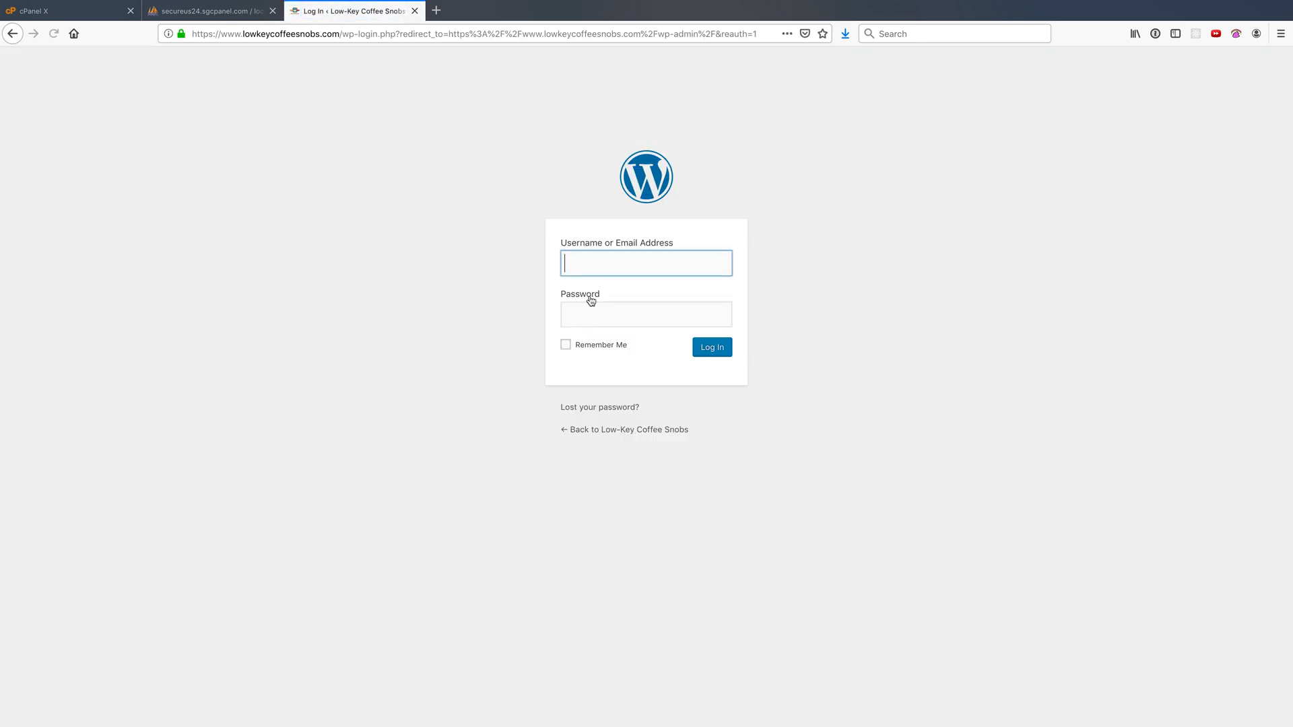
text(david)
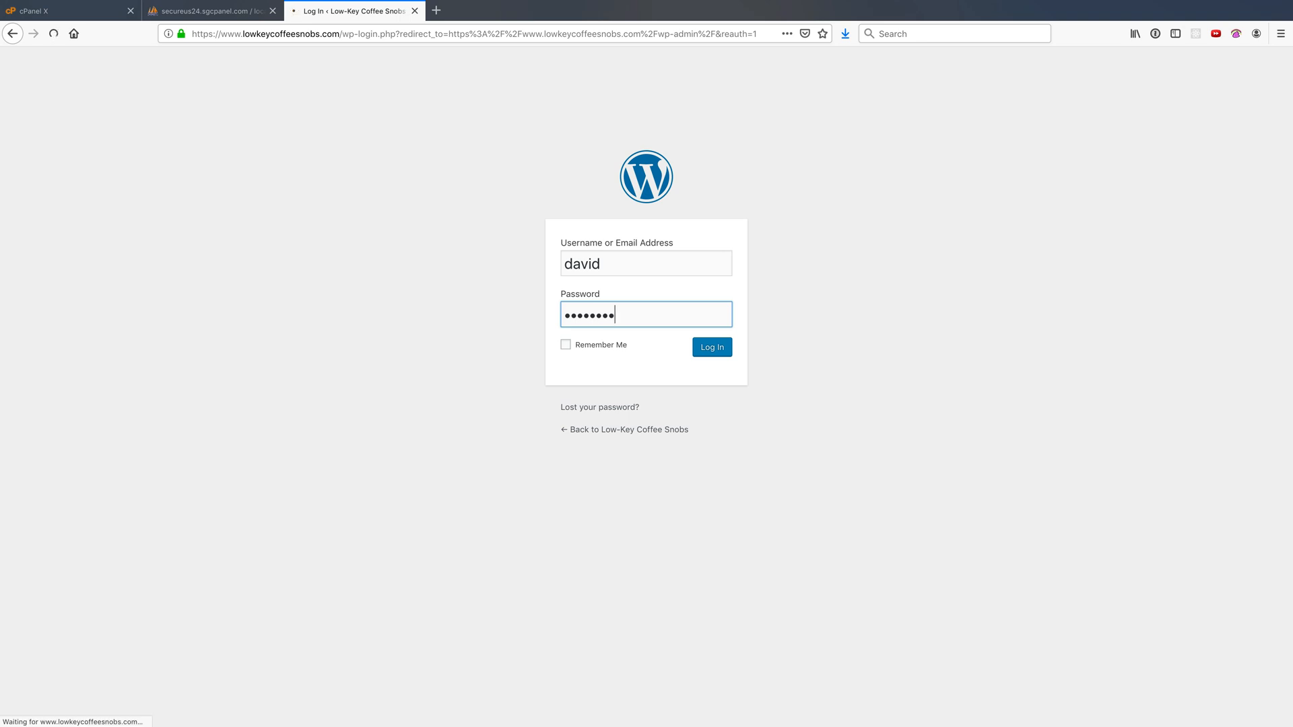
click(711, 347)
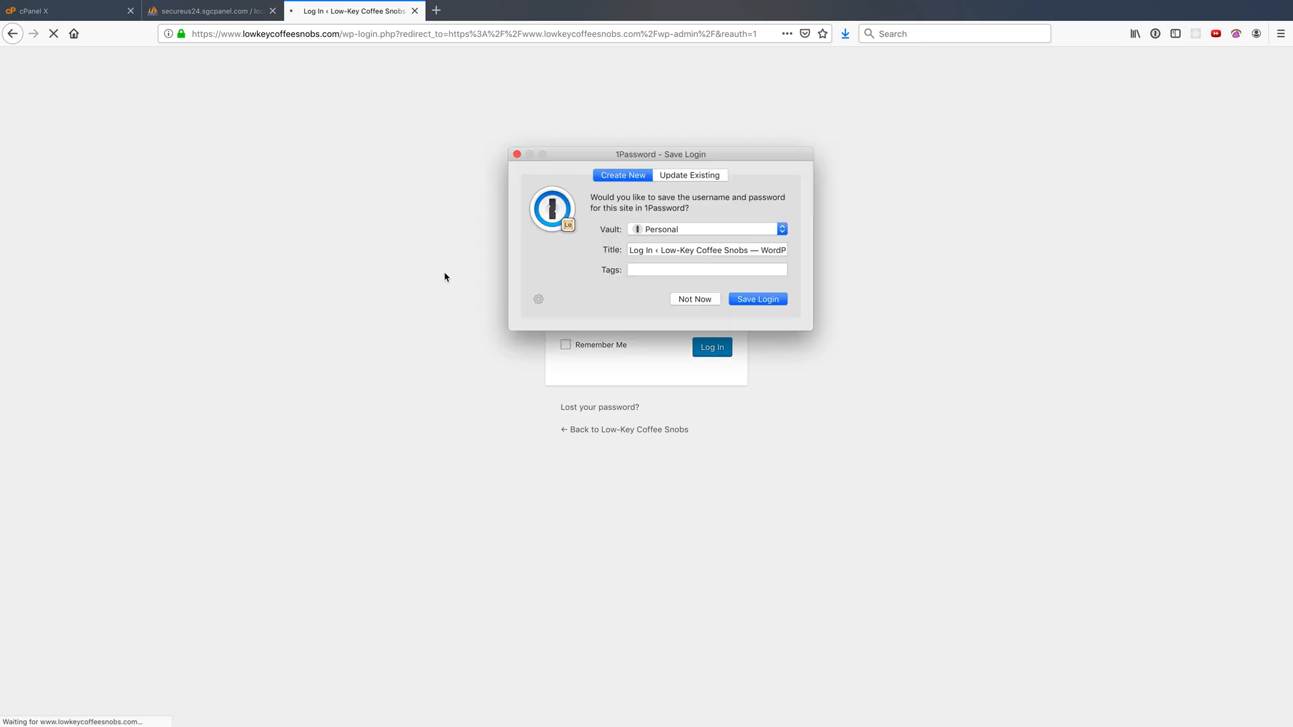
click(694, 299)
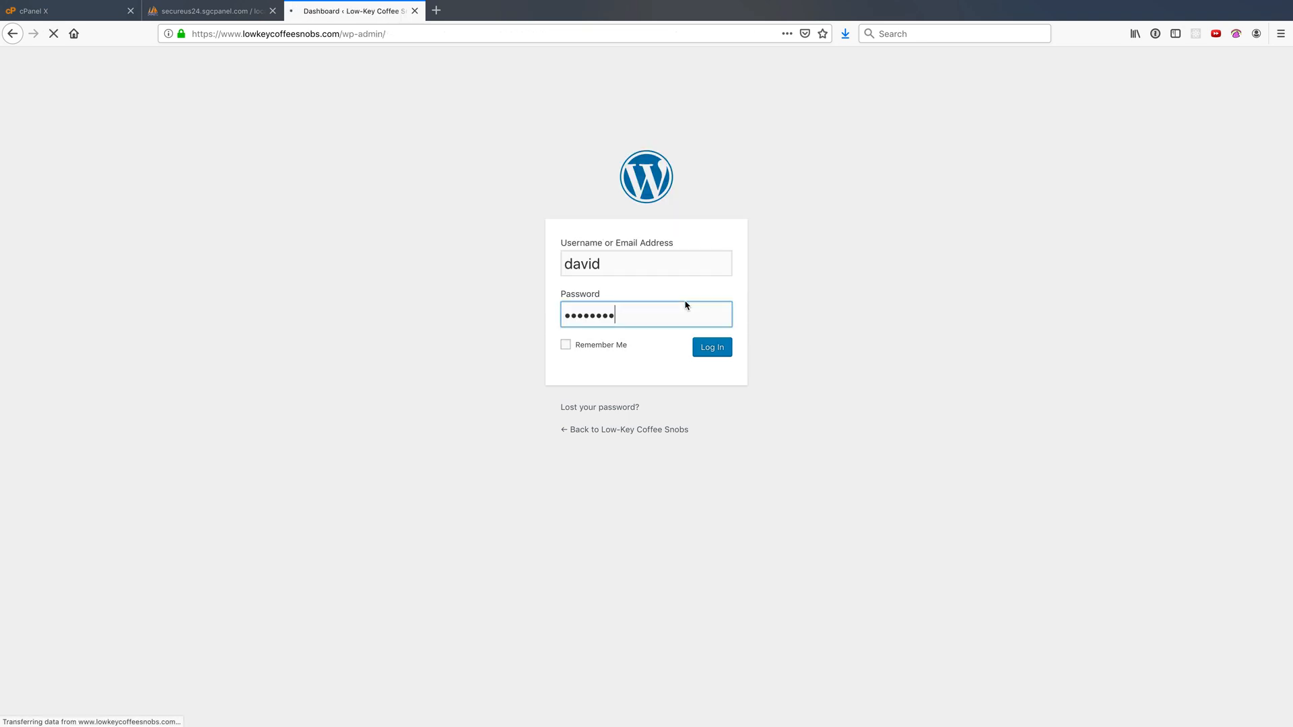
click(711, 346)
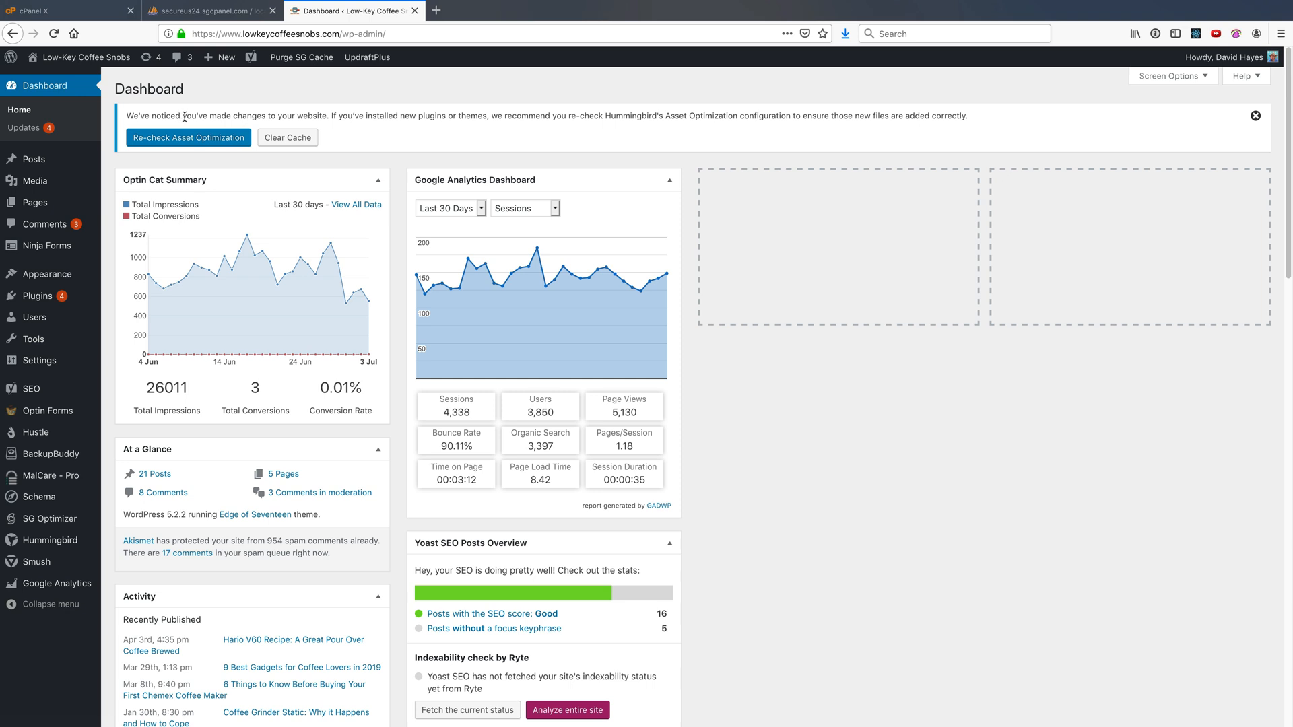
mouse_move(162, 123)
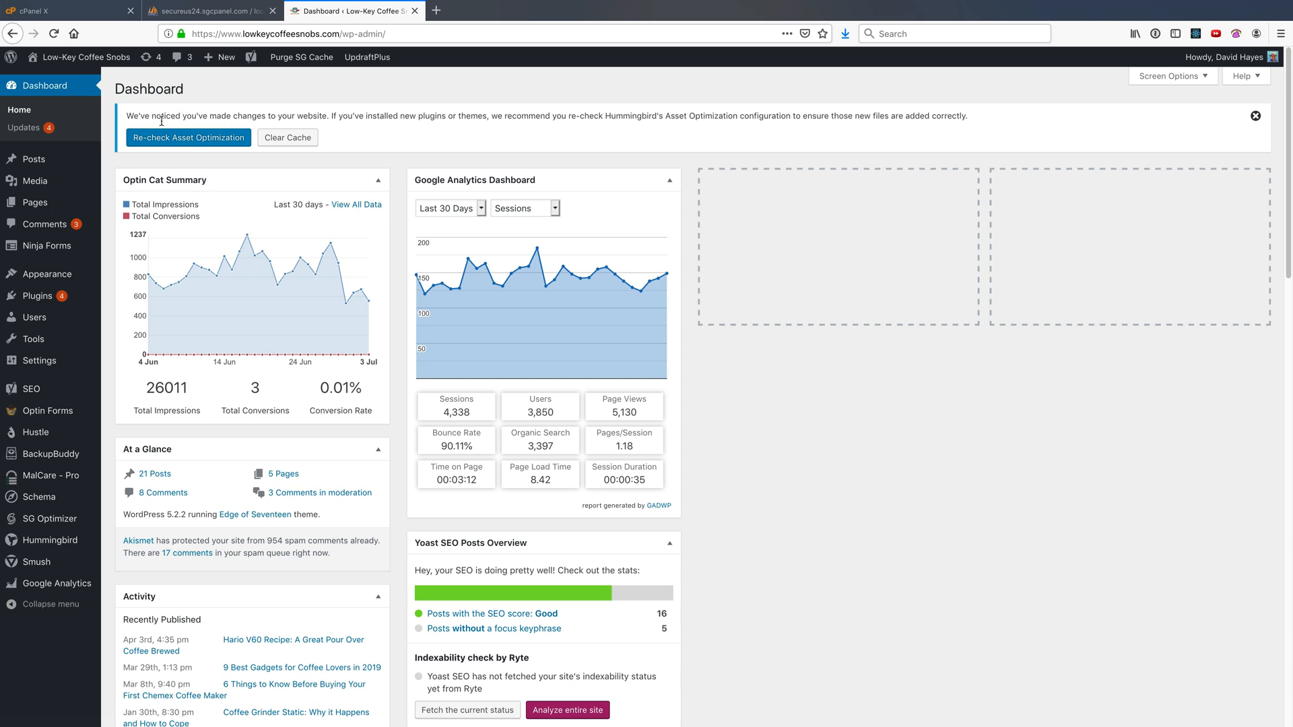
mouse_move(57, 512)
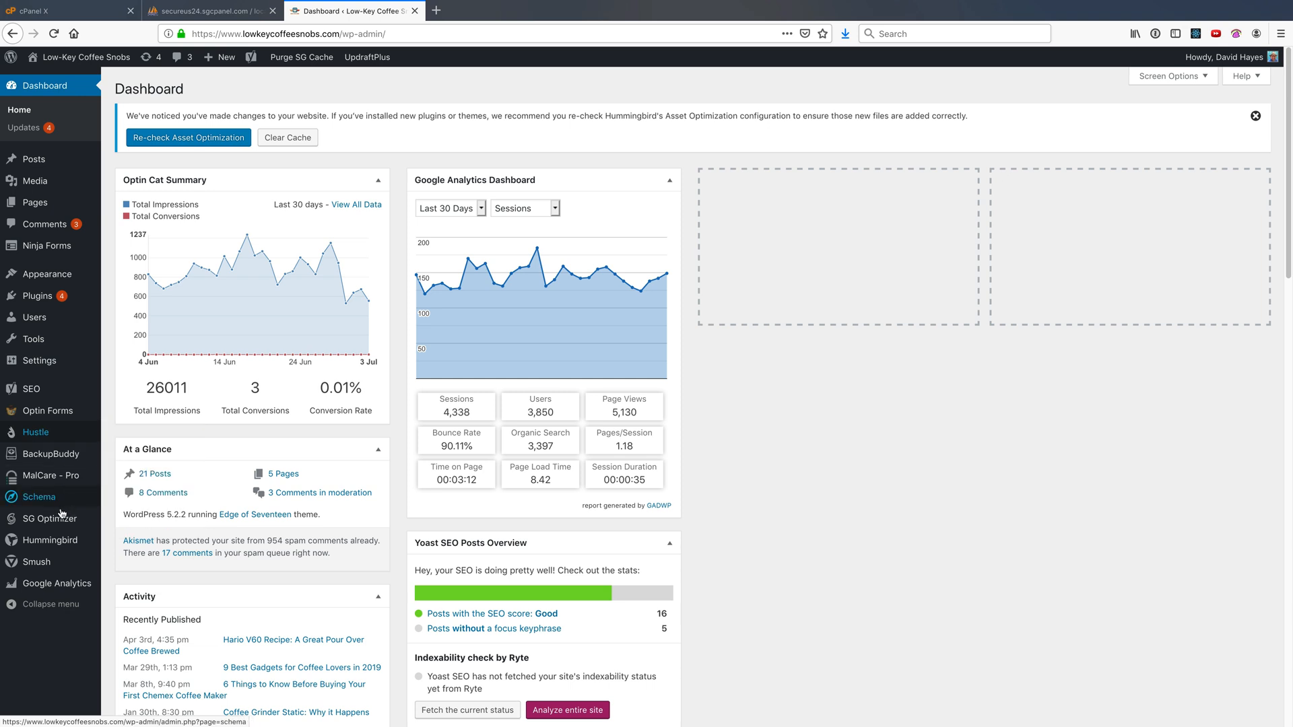
mouse_move(34, 317)
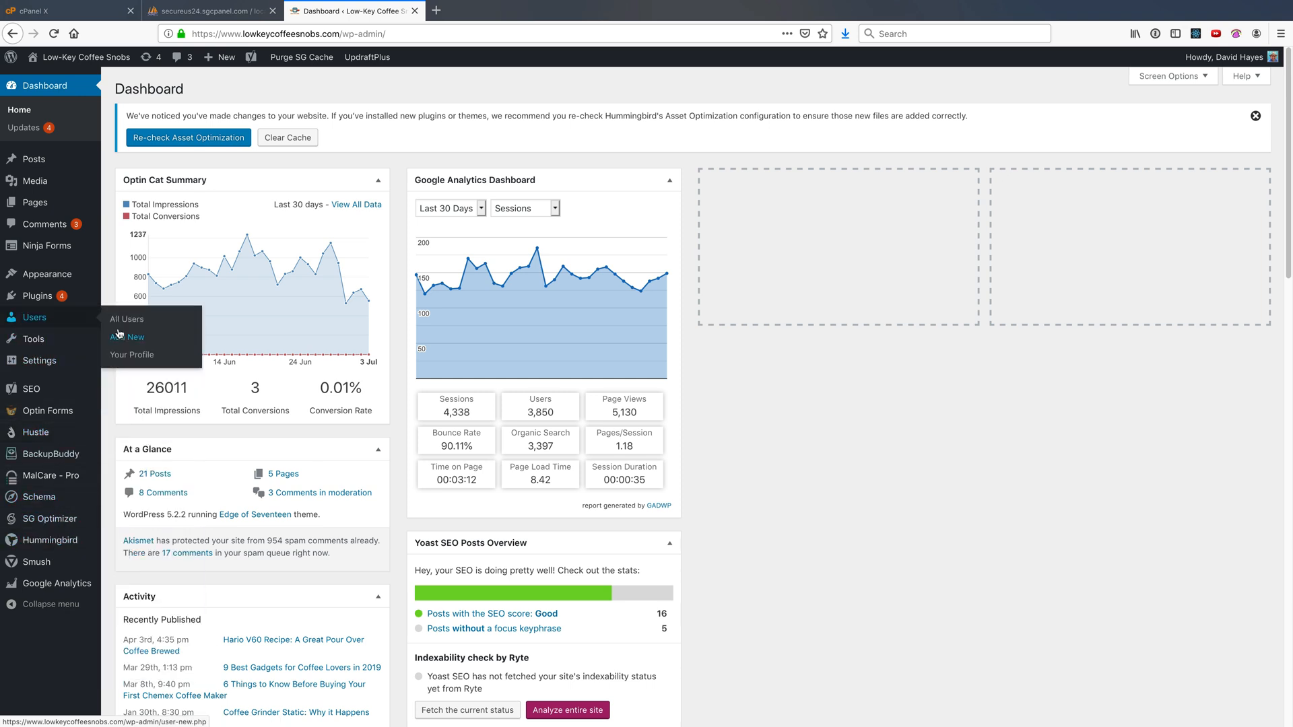
Generate a new strong password on david's Your Profile page and update the profile.
click(132, 354)
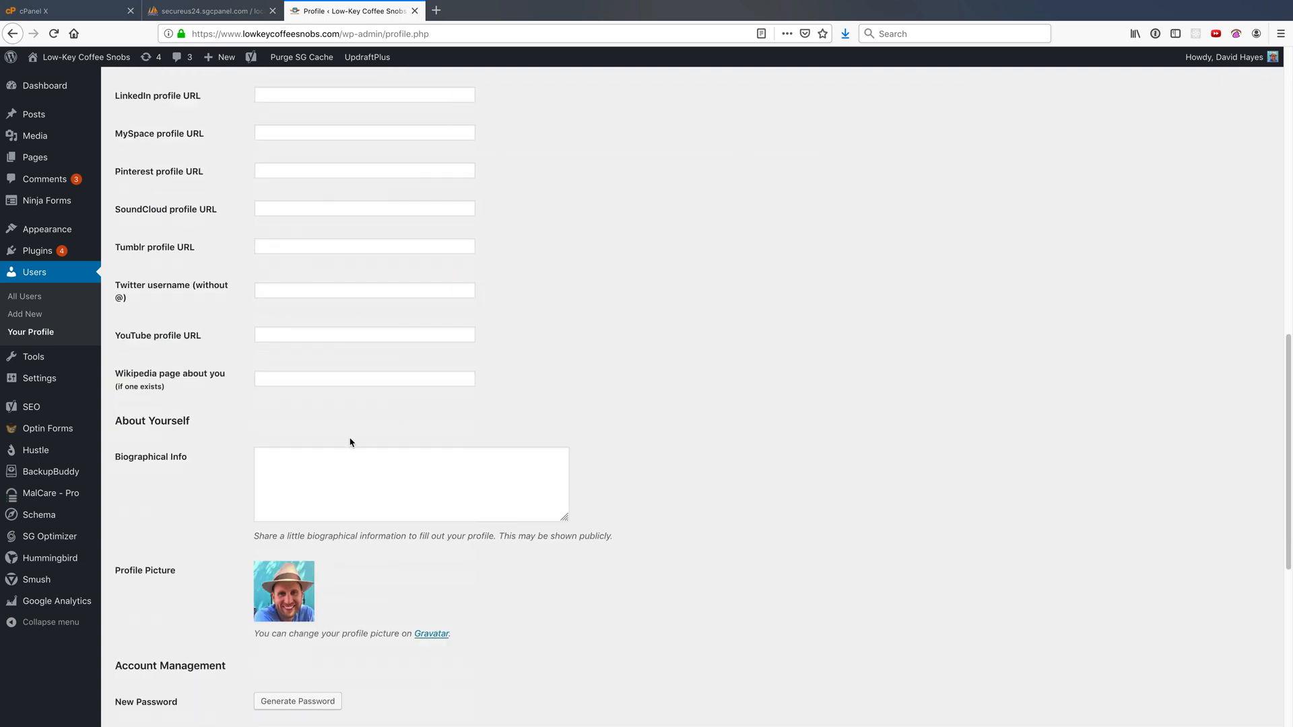
scroll(down, 3)
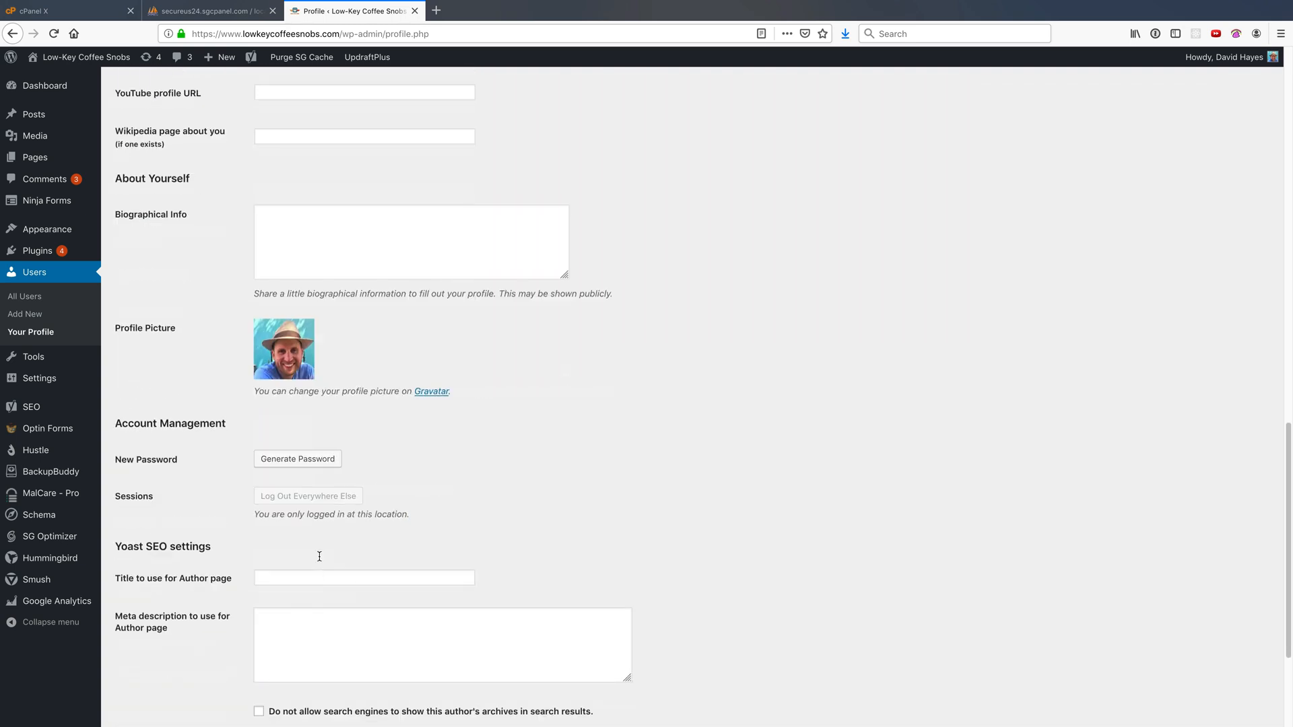
click(297, 459)
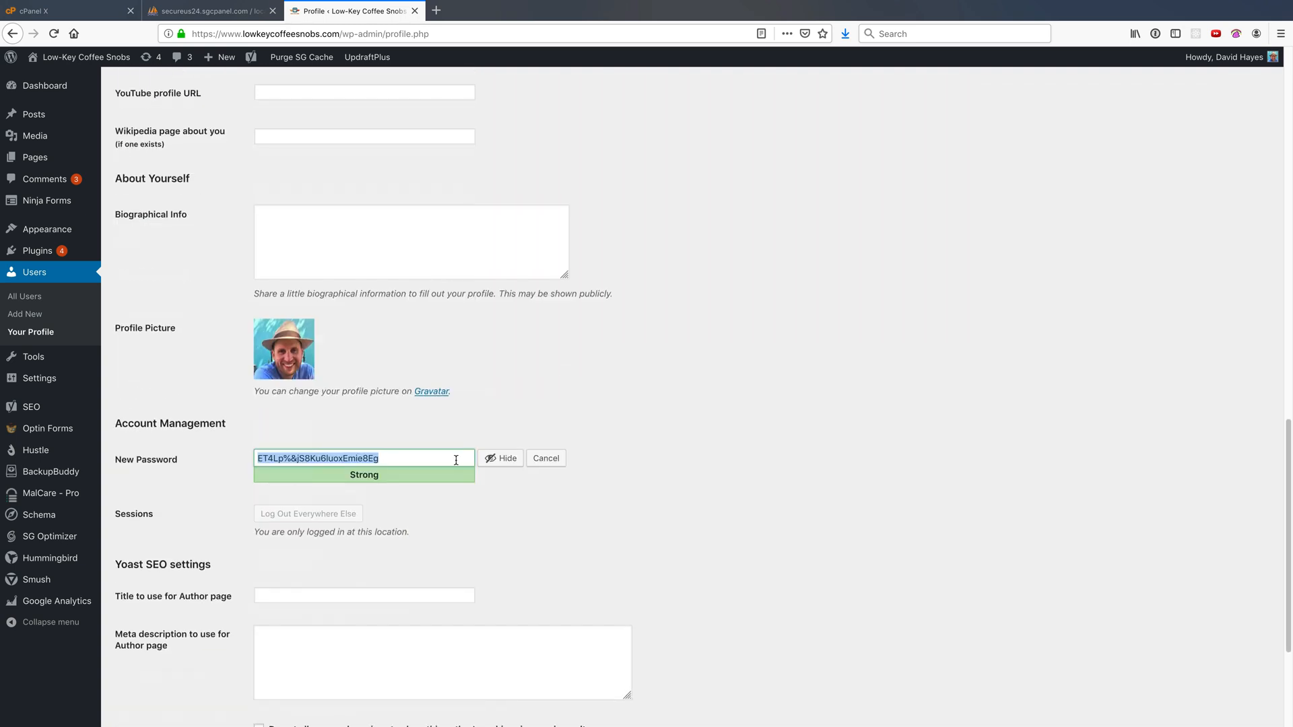
scroll(down, 3)
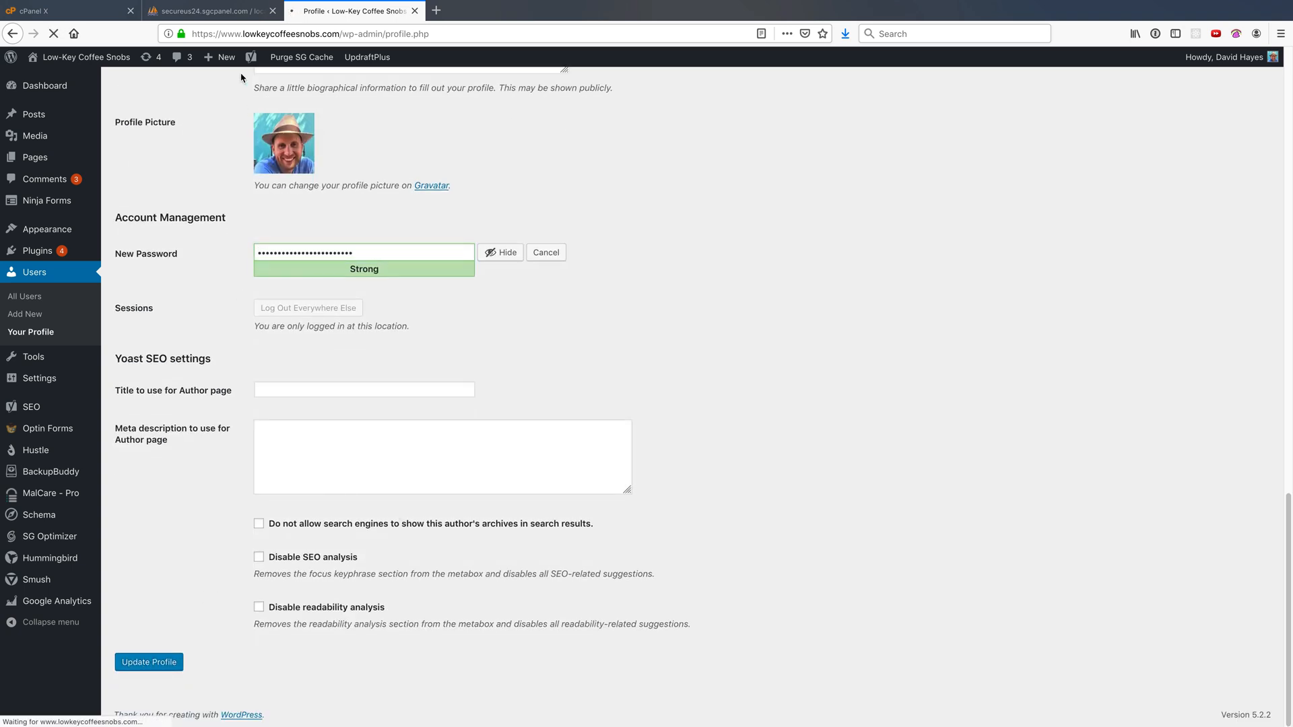
click(209, 10)
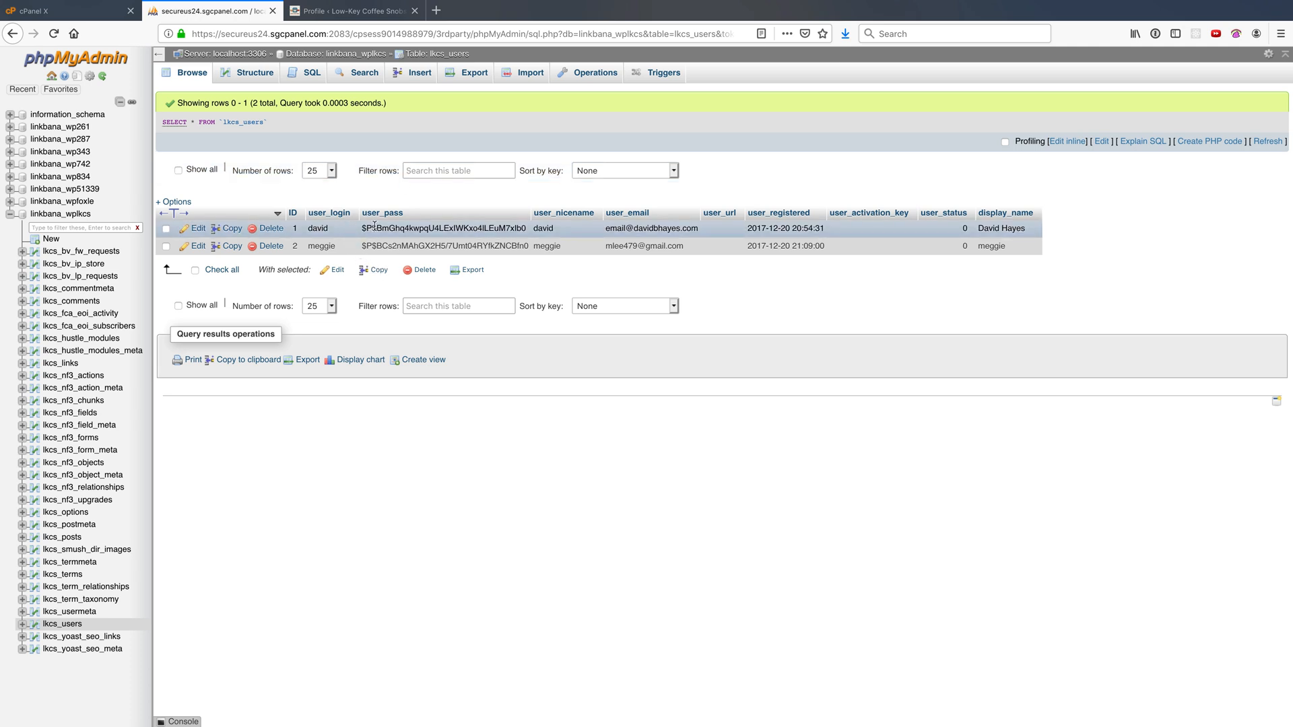
mouse_move(198, 228)
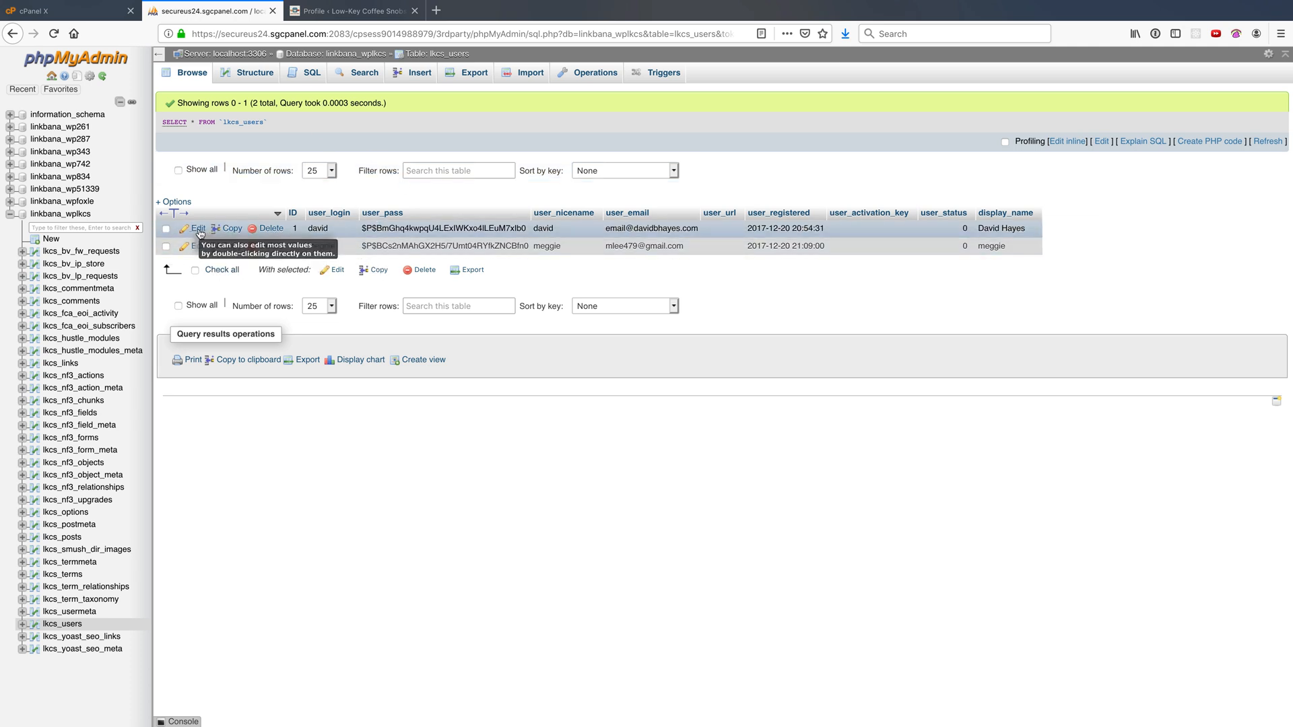
Edit david's lkcs_users row, set user_pass Function to MD5, and type a new value.
click(196, 229)
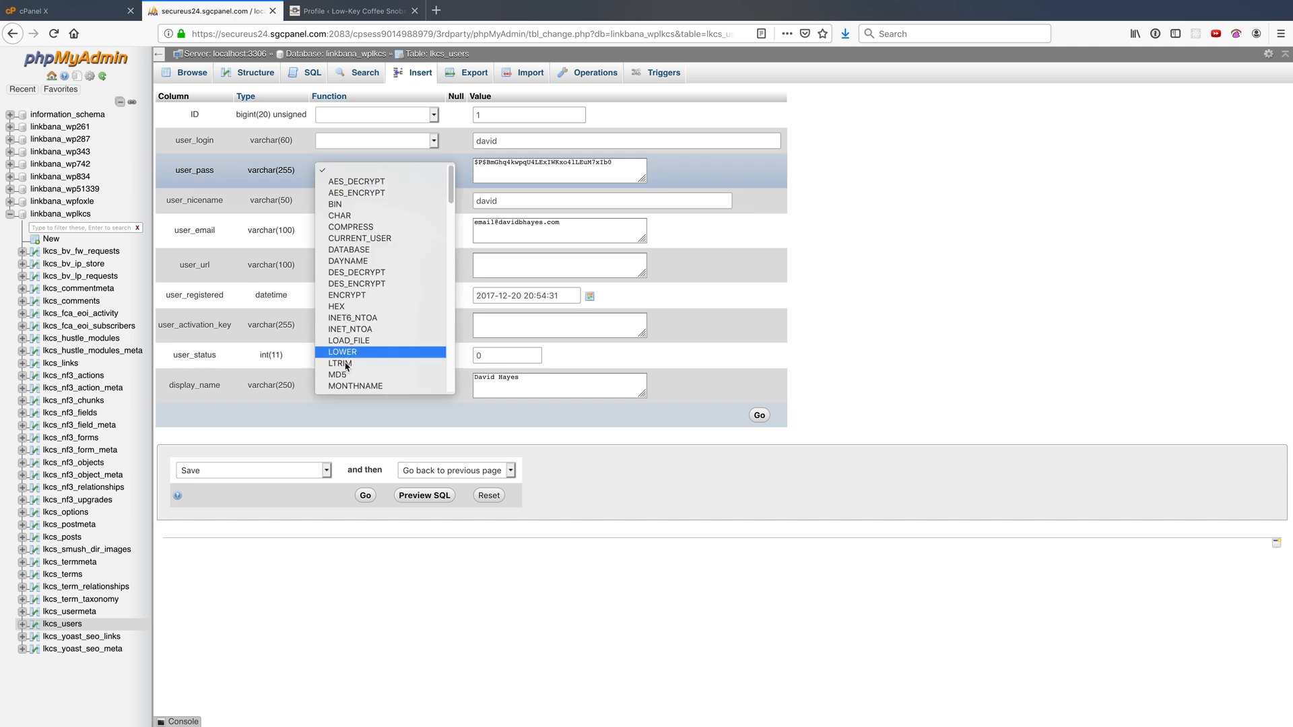
click(336, 374)
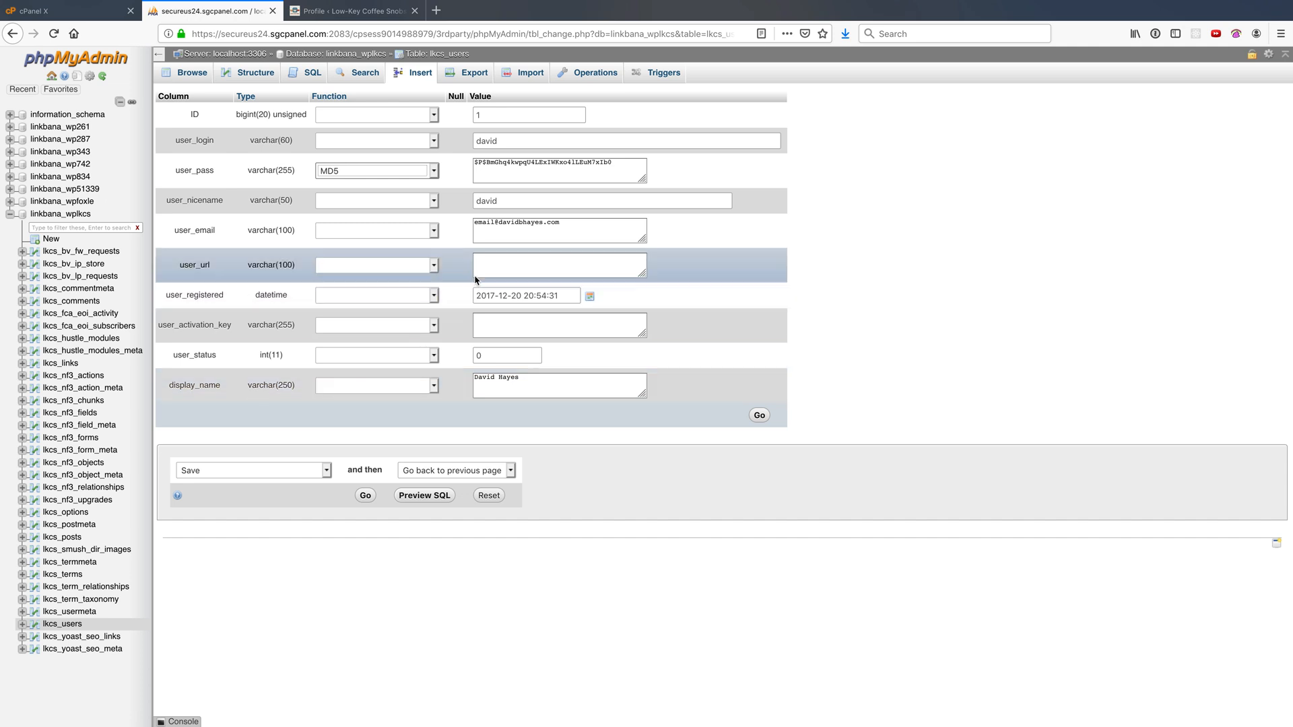
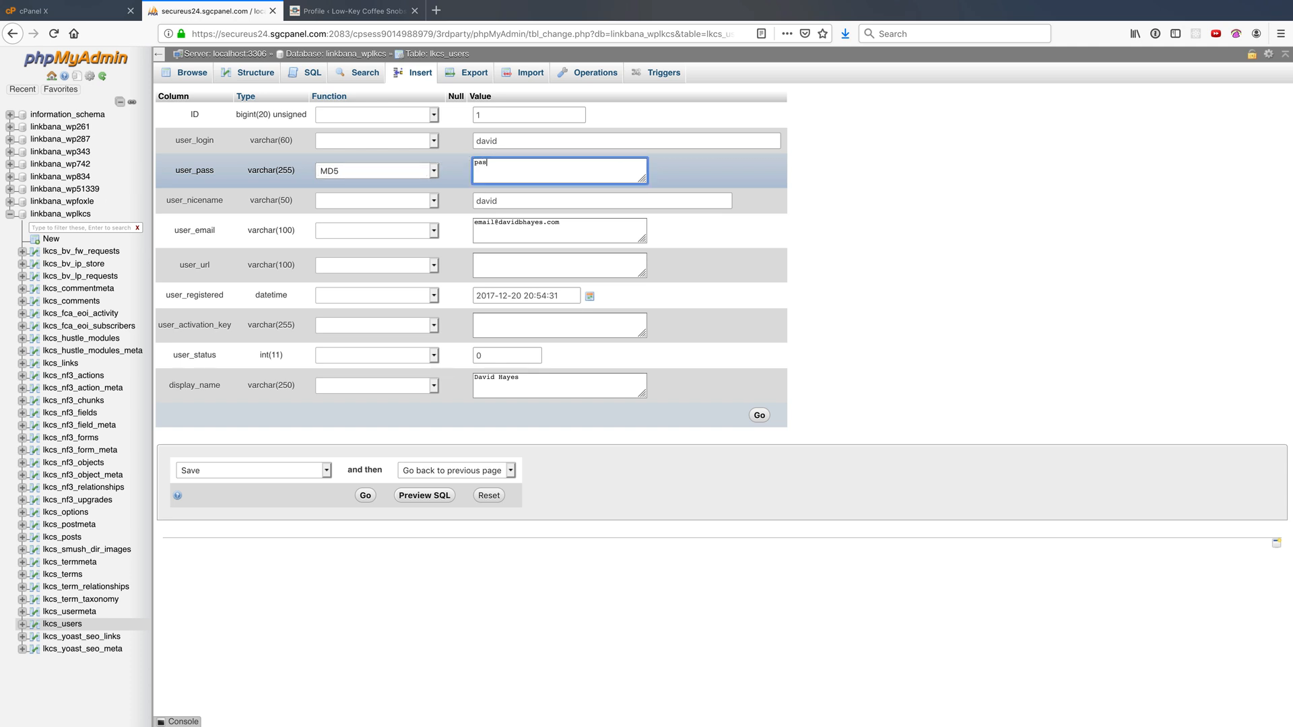